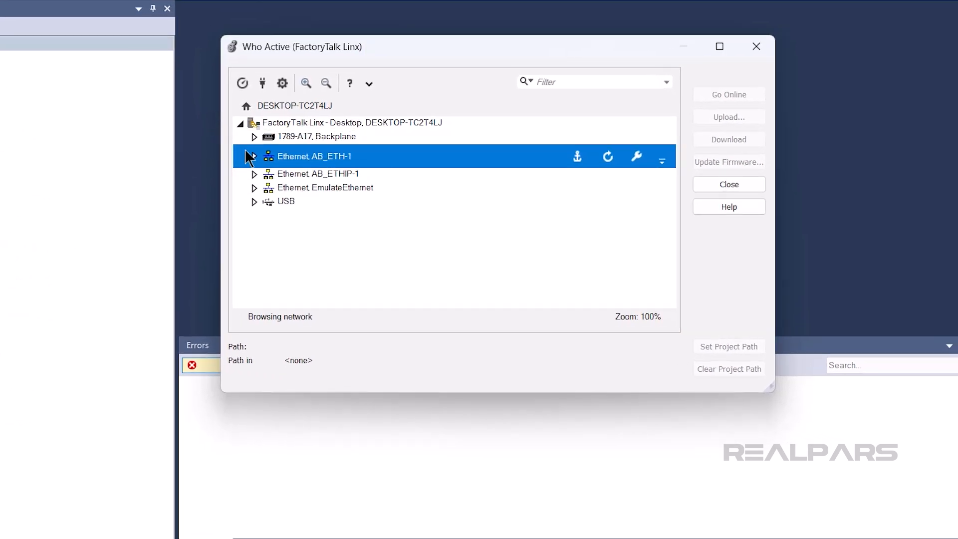
Select the Ethernet, AB_ETHIP-1 driver entry in the Who Active tree
left_click(254, 155)
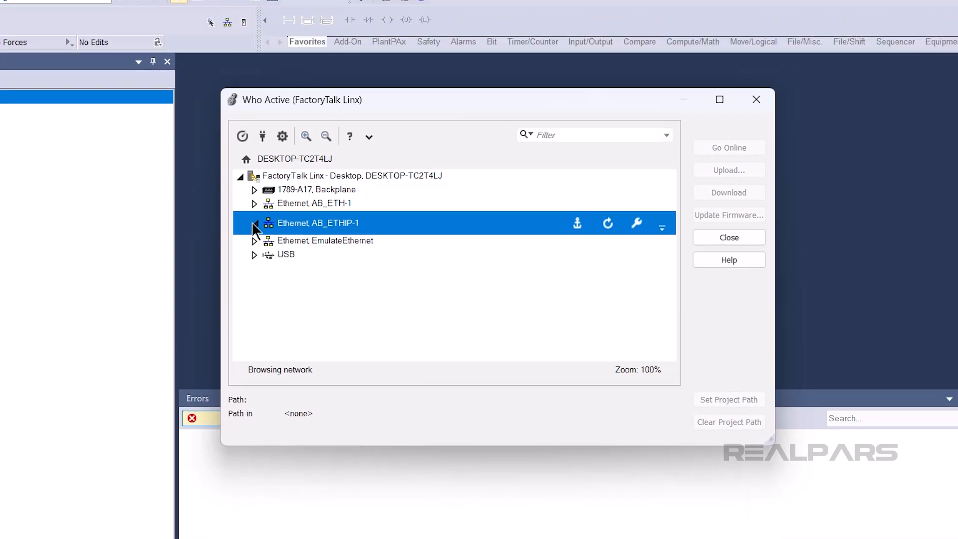
Tick Make Discovery Continuous (Auto browse) in Advanced Settings and confirm with OK
left_click(282, 135)
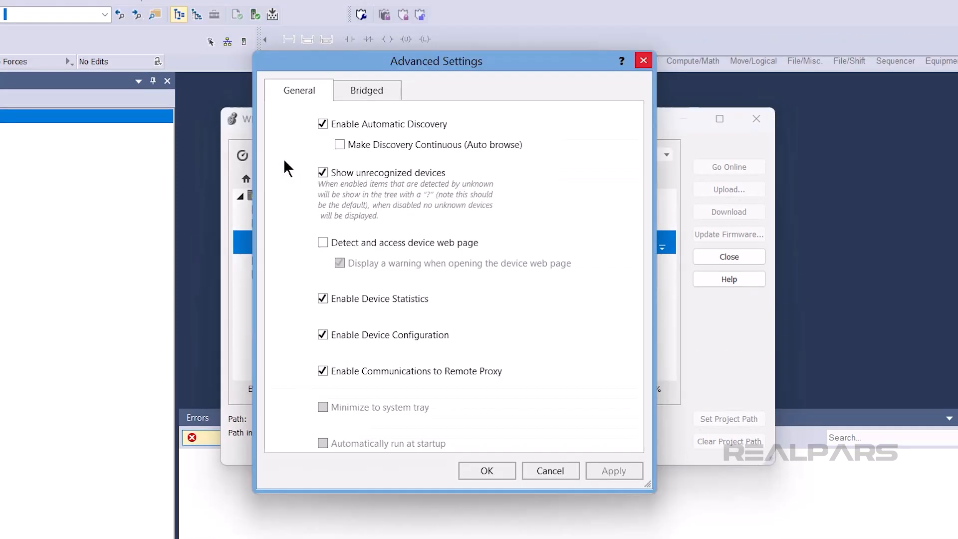
left_click(339, 144)
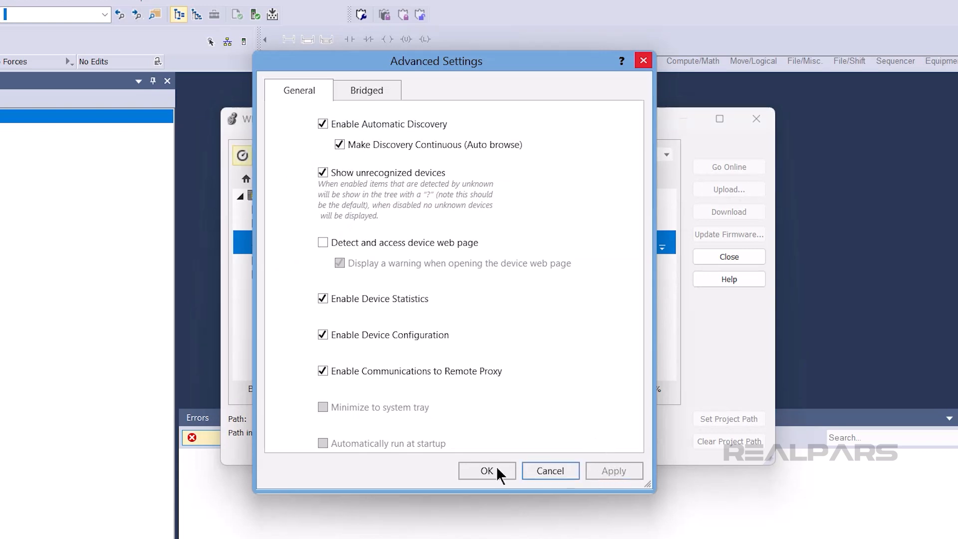
left_click(487, 471)
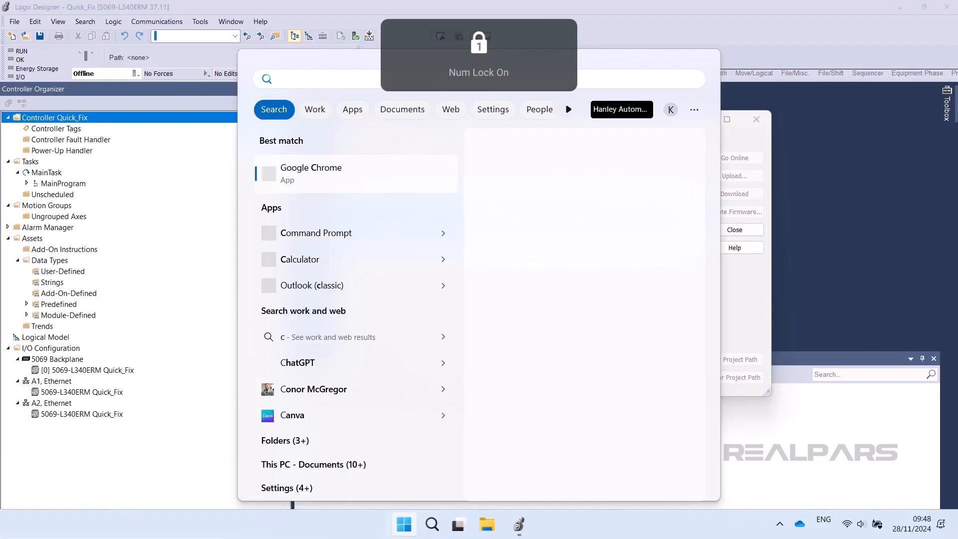
Launch Command Prompt from Start search and run ipconfig to list adapter addresses
type("cmd")
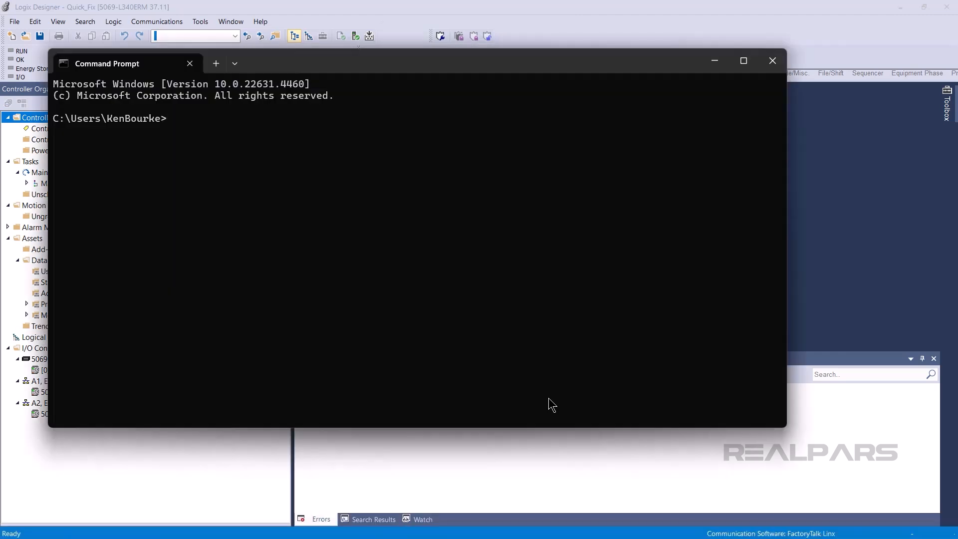
type("ipconfig")
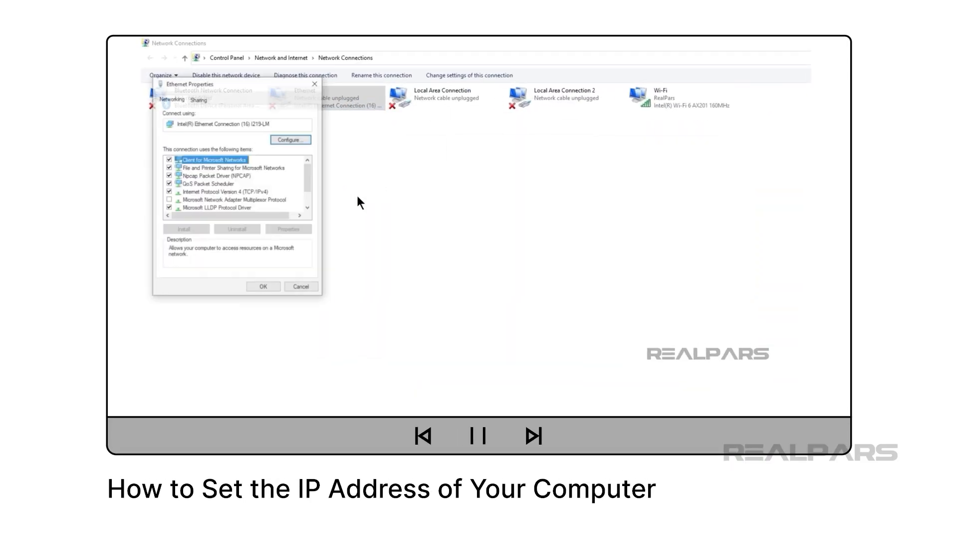
Set the adapter's IPv4 to the fixed address 192.168.1.2 in its properties
left_click(228, 210)
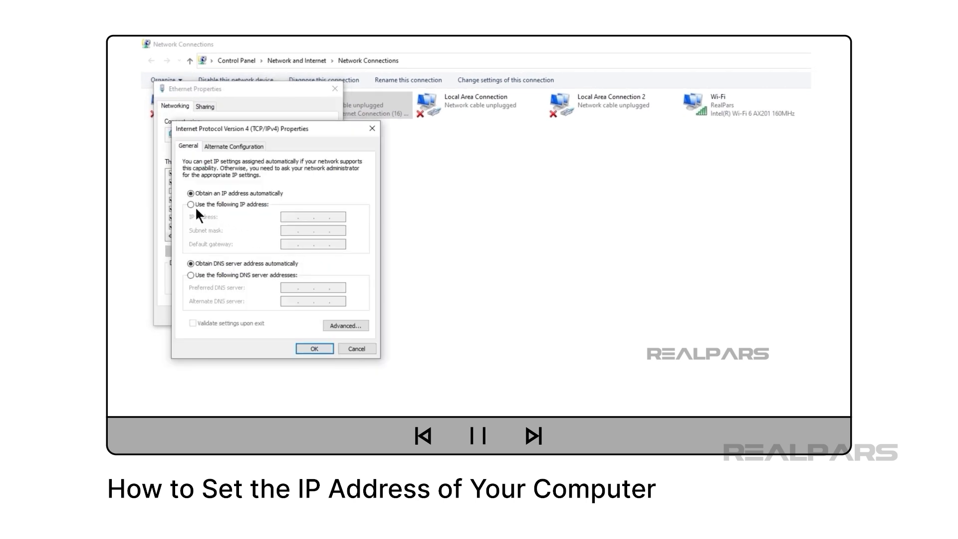
left_click(190, 203)
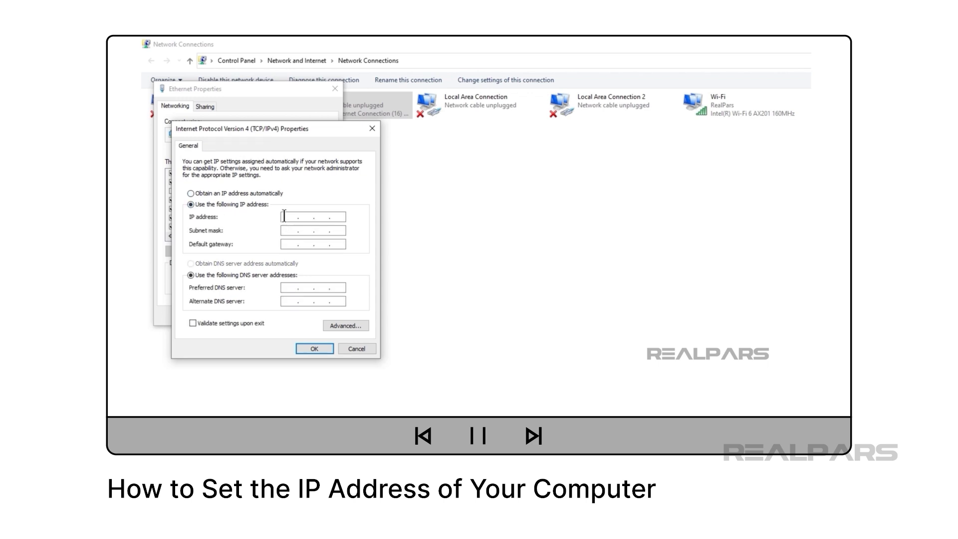
type("192.168.1.2")
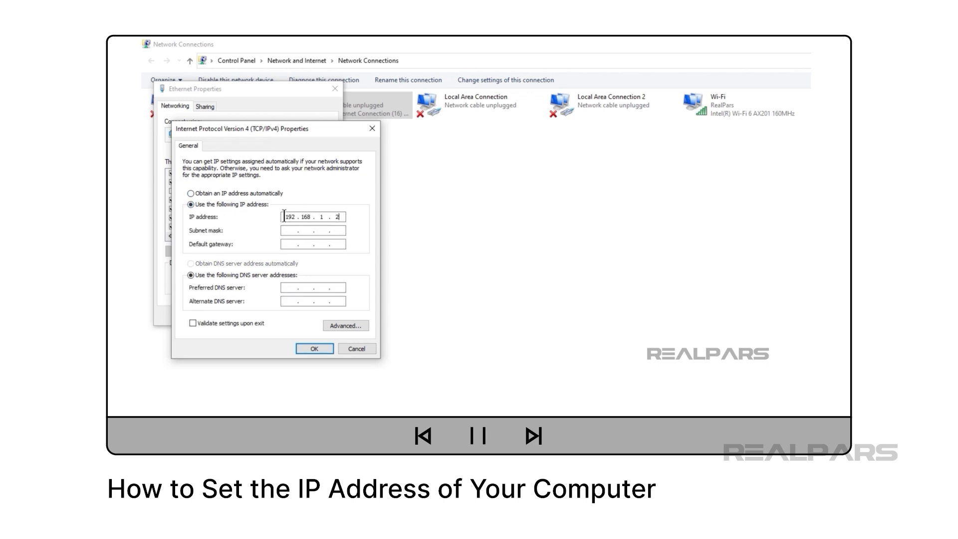
left_click(314, 348)
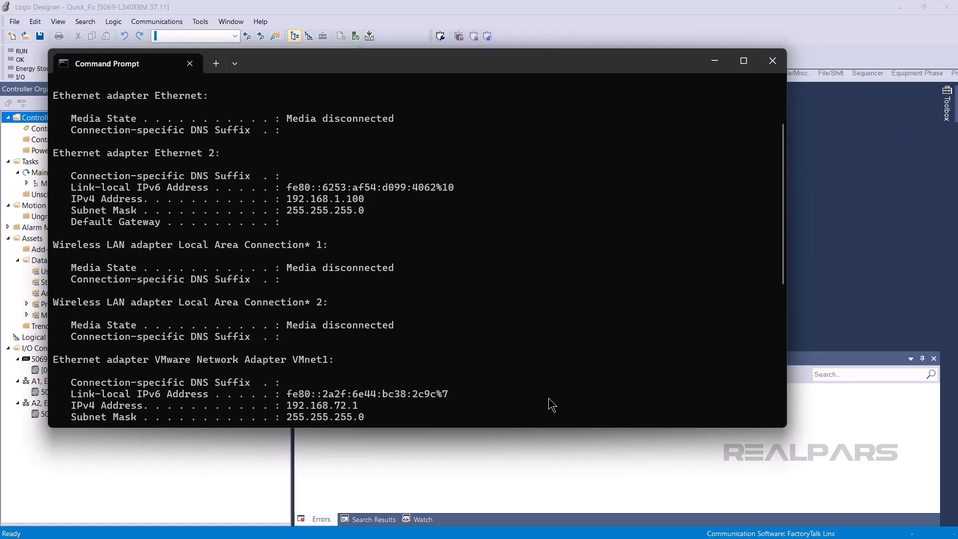
mouse_move(772, 60)
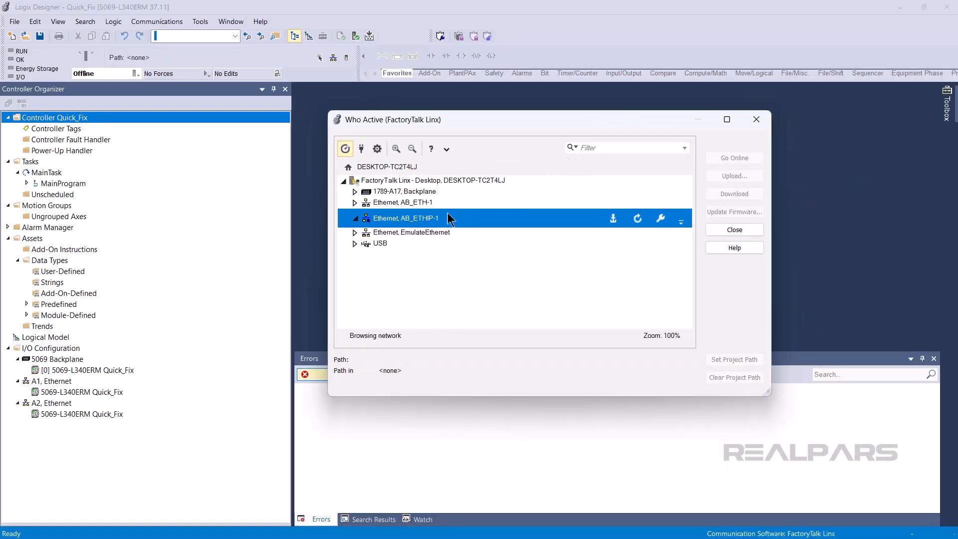
In AB_ETHIP-1 Driver Configuration Advanced settings, choose the Realtek USB GbE Family Controller interface and apply
right_click(425, 217)
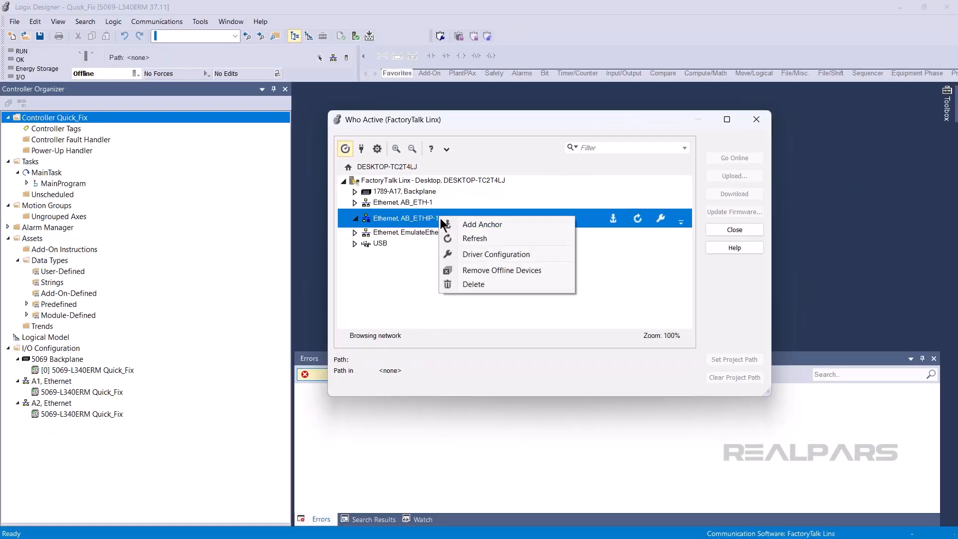
left_click(494, 254)
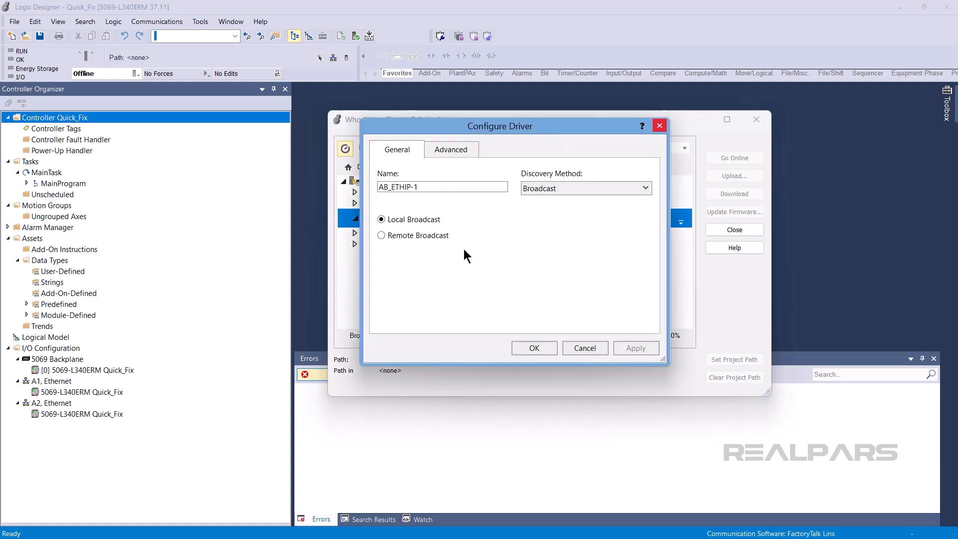
left_click(451, 150)
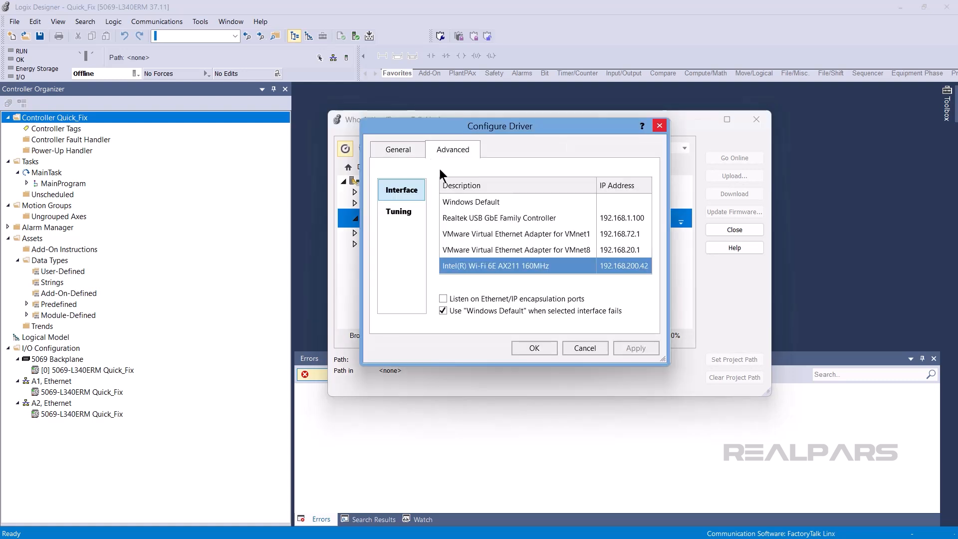
left_click(499, 217)
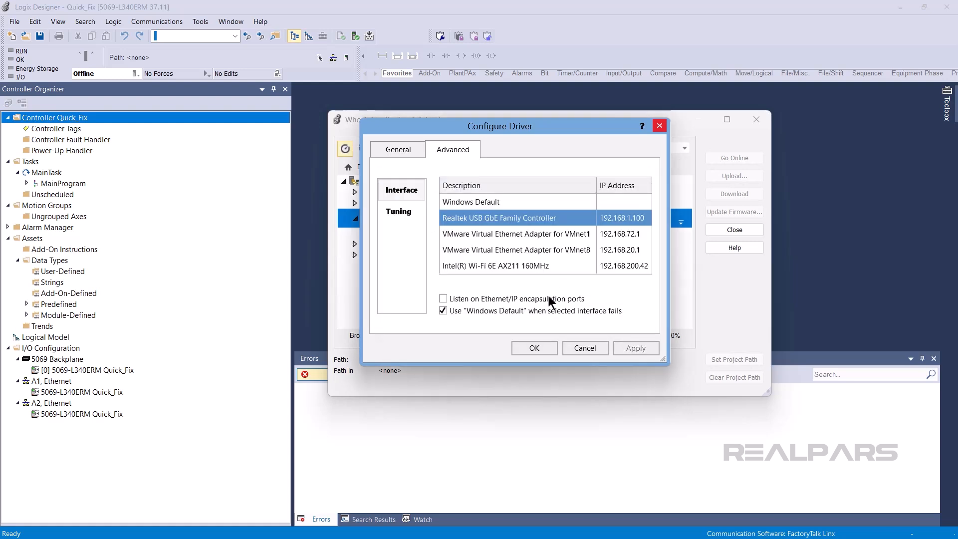
left_click(533, 347)
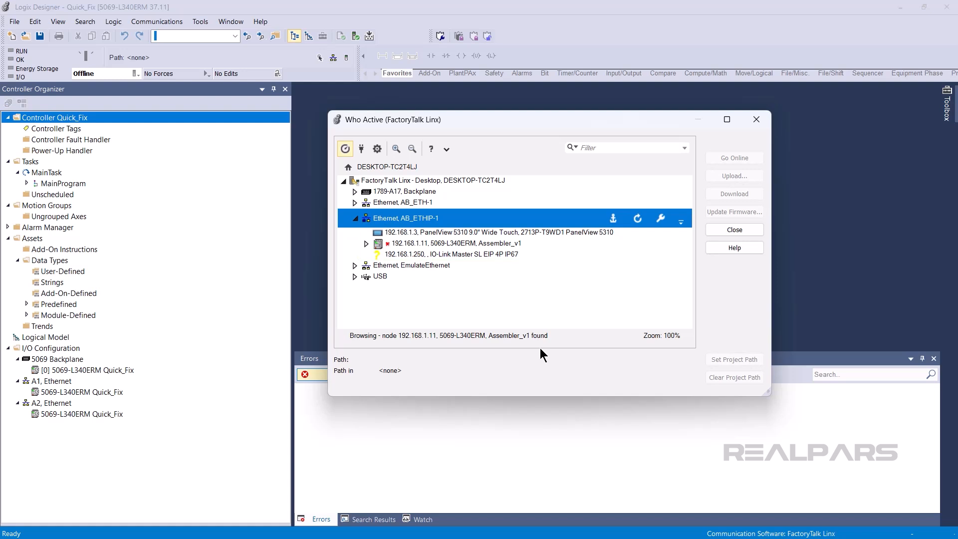
Expand AB_ETHIP-1 to browse the 192.168.1.x subnet devices, then bring up the driver's actions
left_click(379, 242)
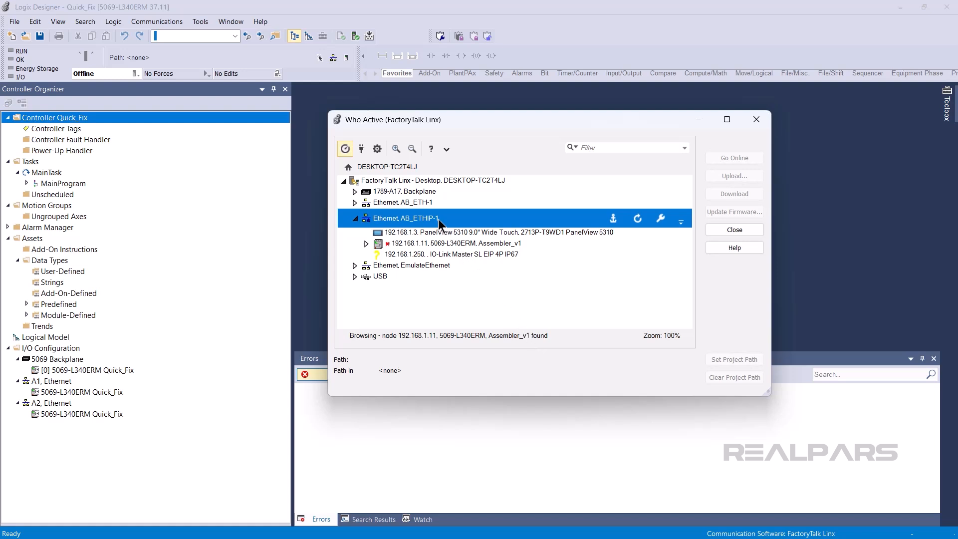
right_click(404, 217)
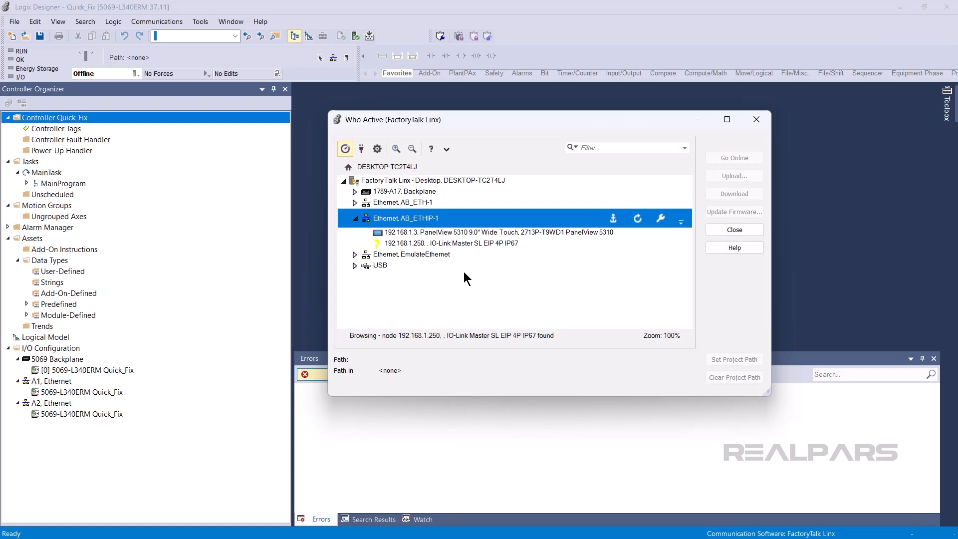
Reopen AB_ETHIP-1 Driver Configuration to view the Interface list, now showing the Intel Wi-Fi 6E adapter
right_click(434, 240)
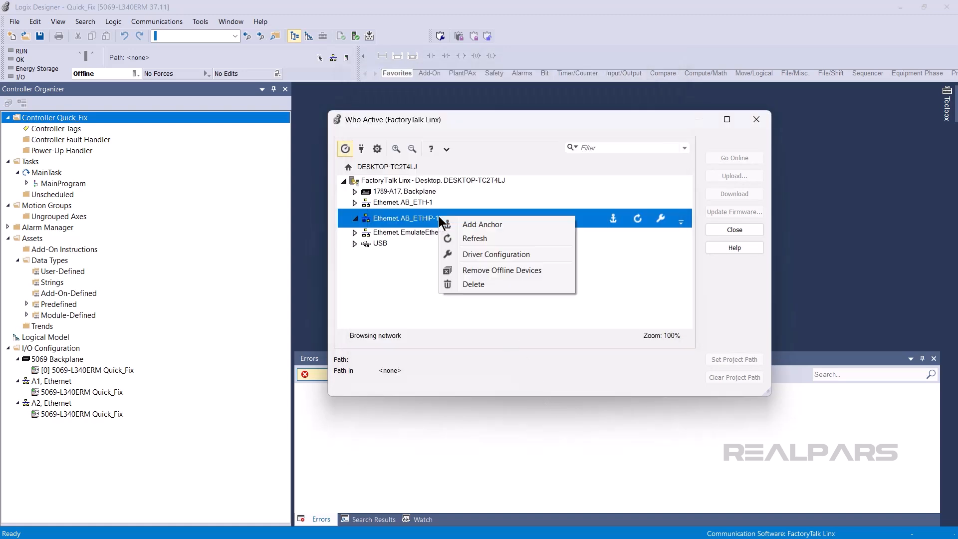
left_click(494, 254)
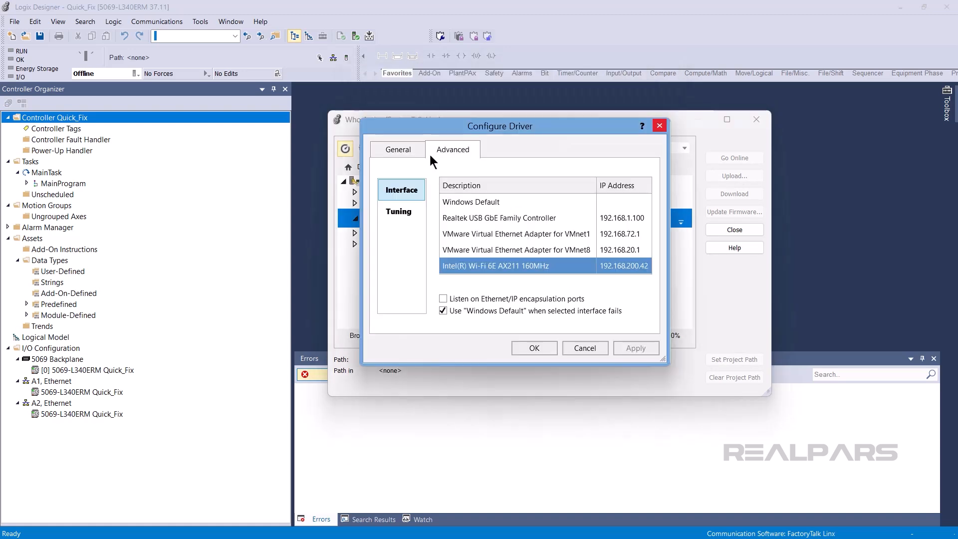